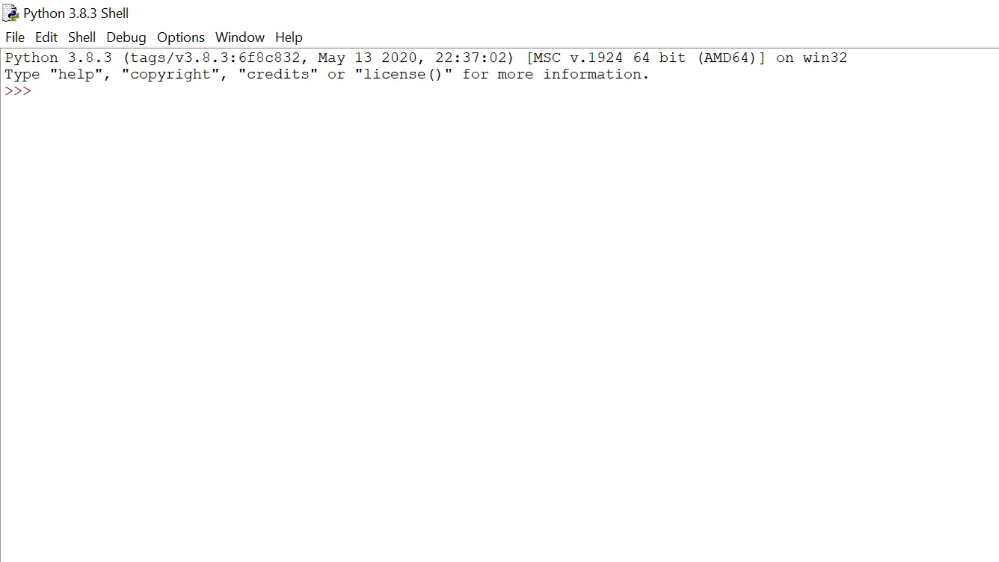
- Assign x = 2 and evaluate x to echo back 2
type("x")
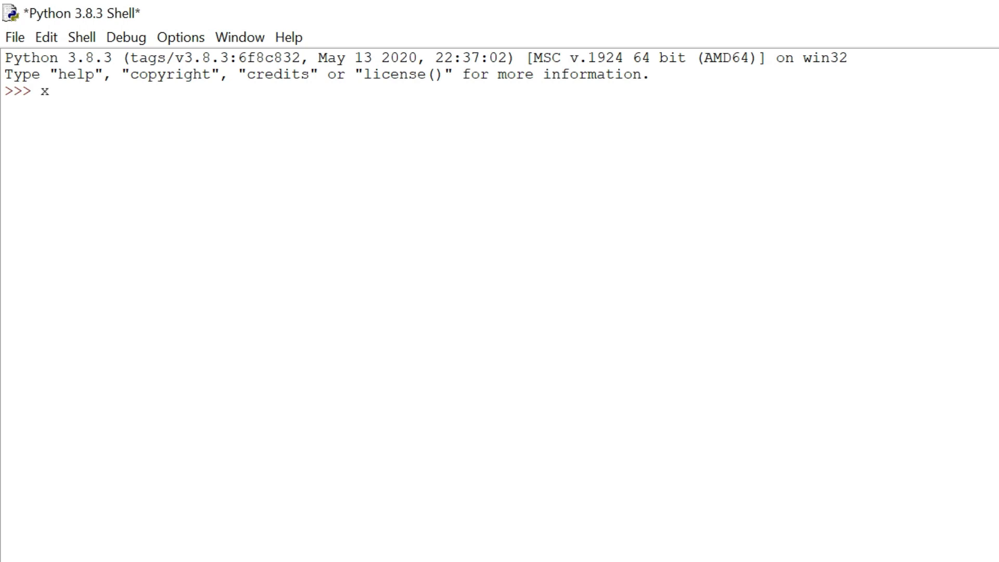
type("=")
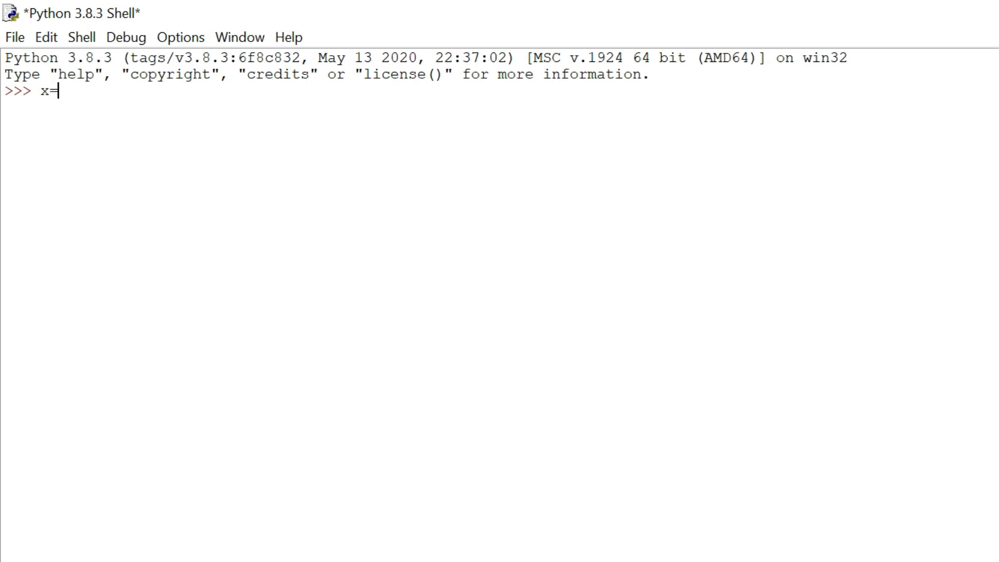
type("2")
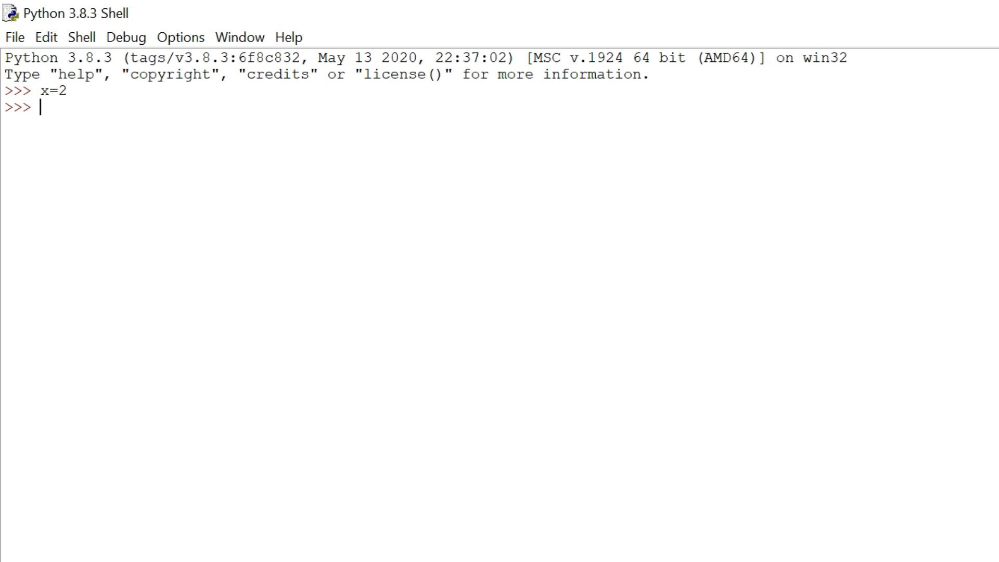
type("x")
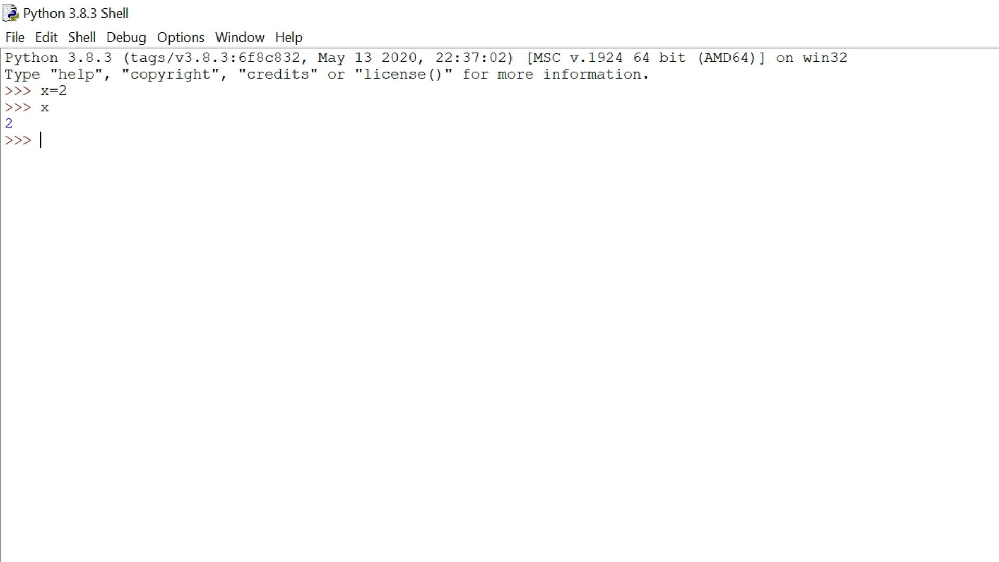
- Add 2 to x with x=x+2, then with x+=2, and echo x showing 6
type("x")
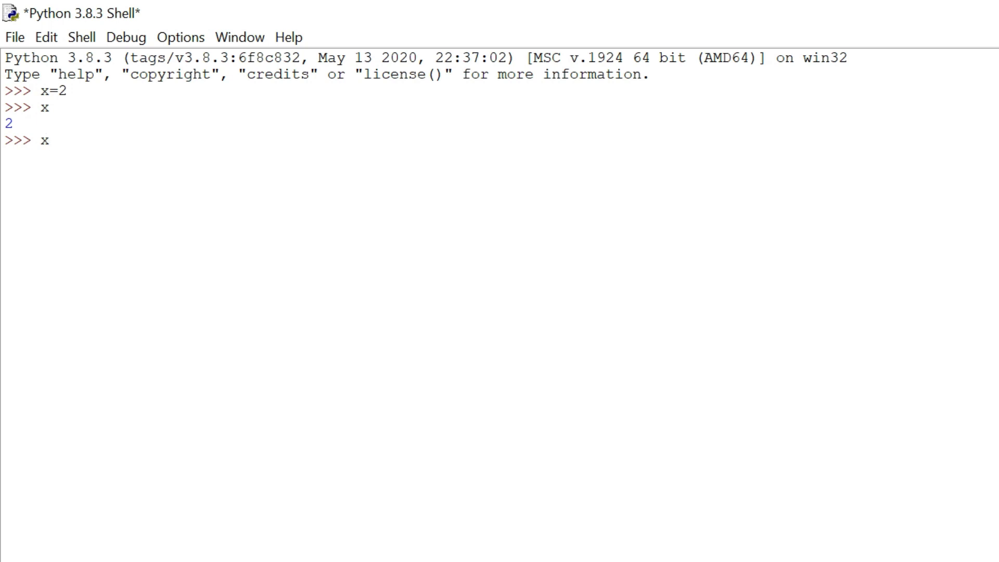
type("=x+2")
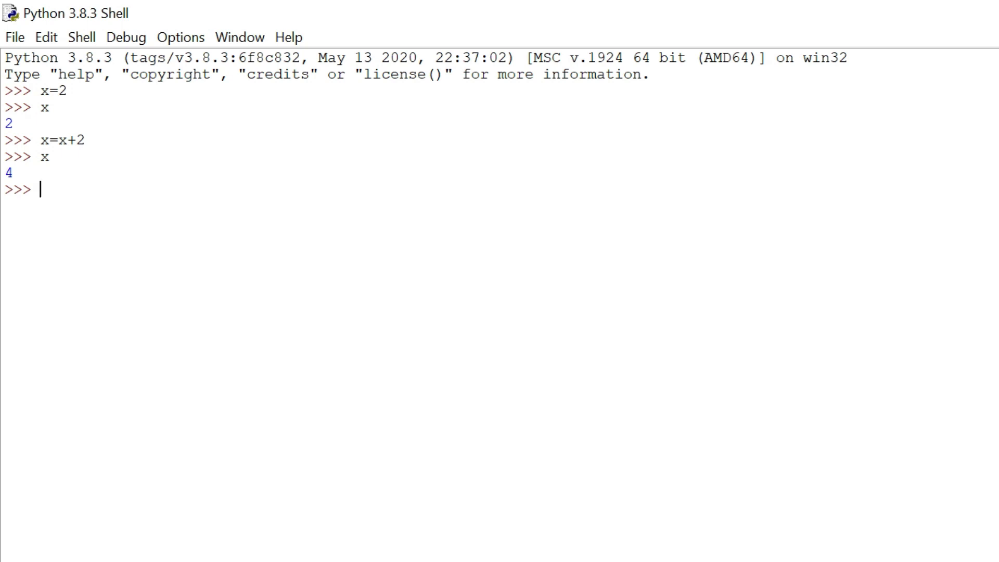
type("x")
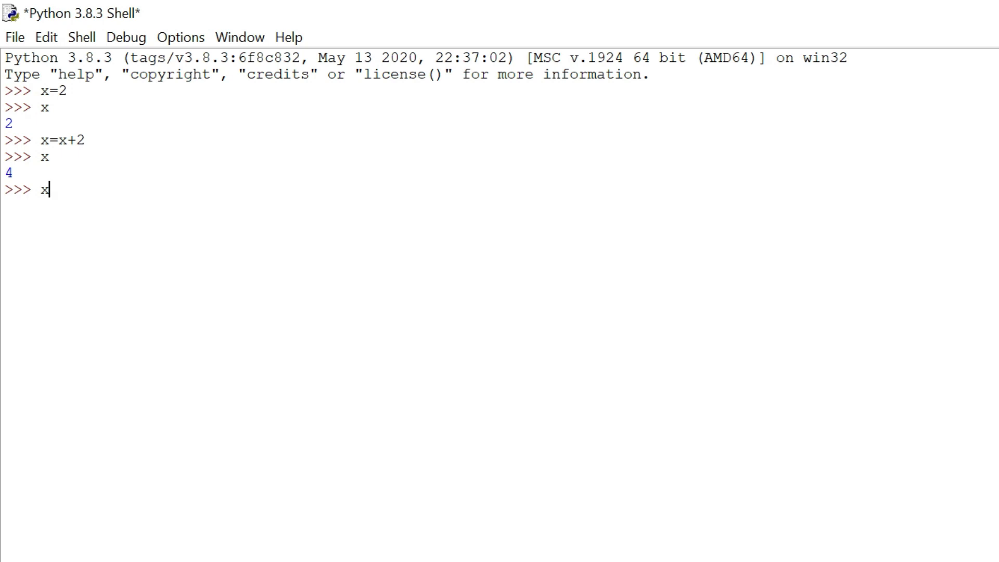
type("+=")
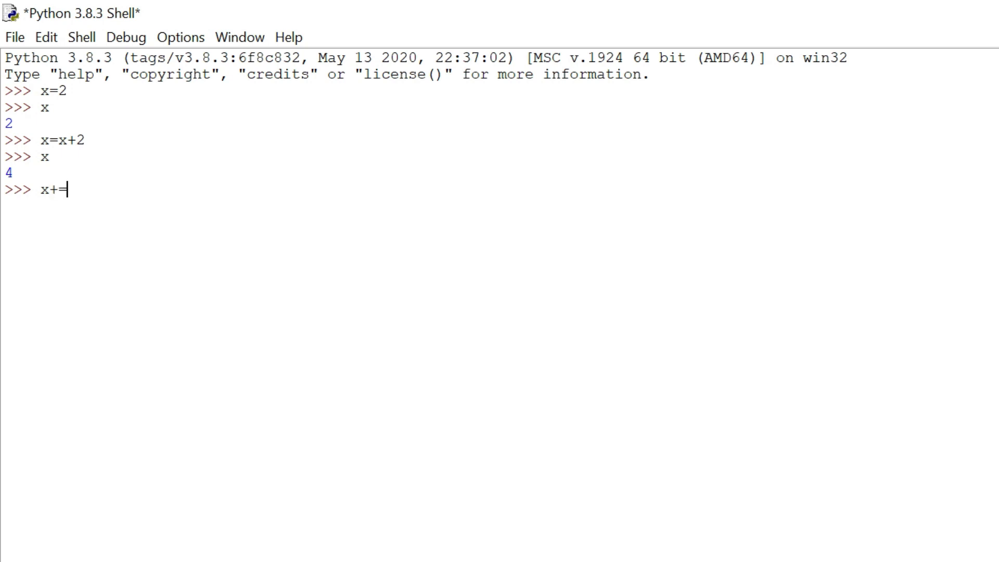
type("2")
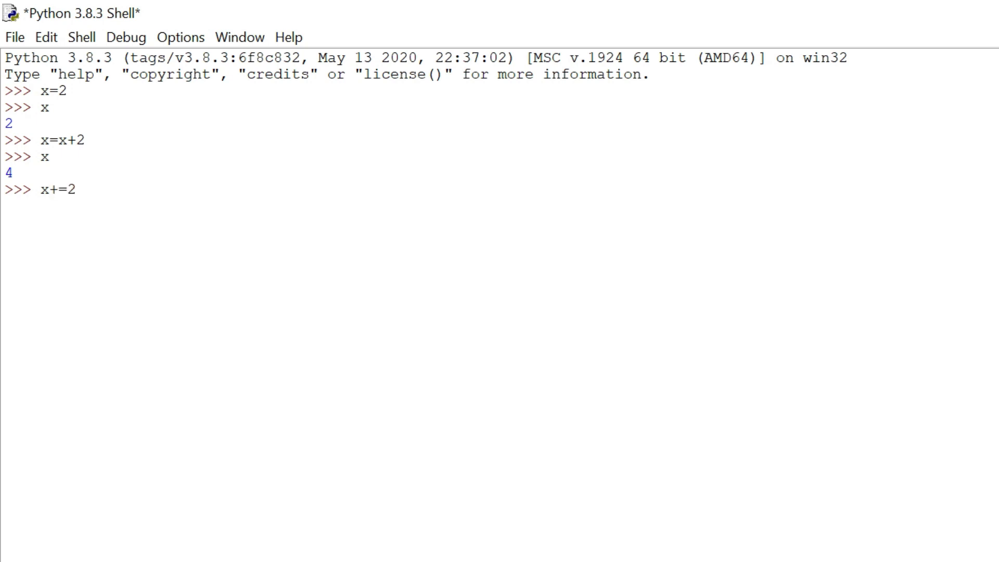
key("enter")
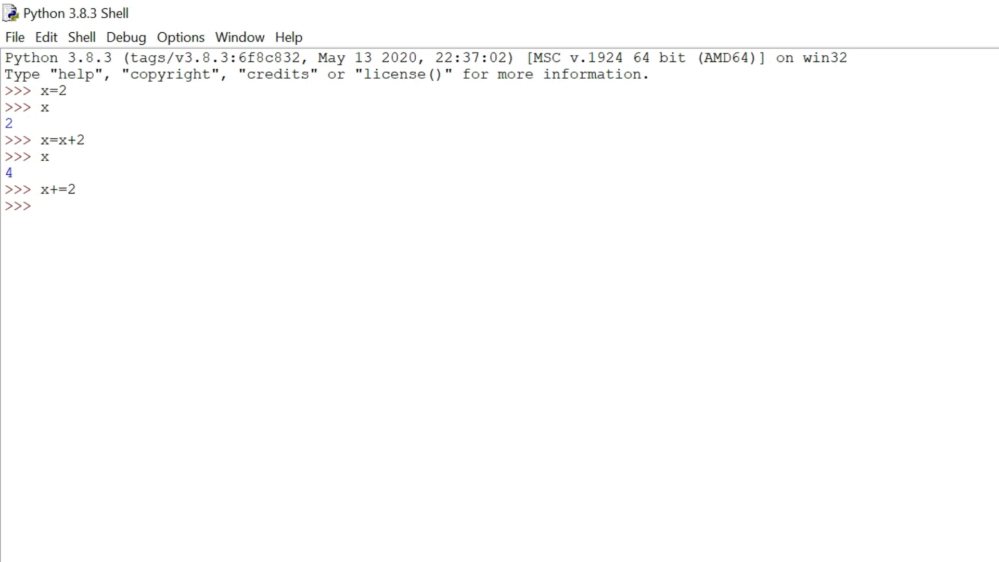
type("x")
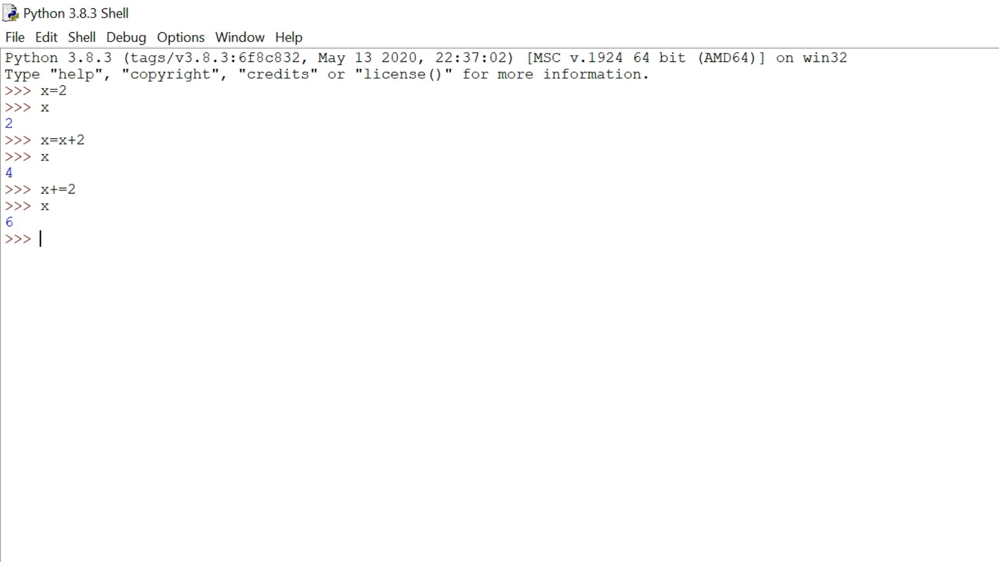
- Abandon the partial x/= line and restart to a fresh shell with only the banner
type("x")
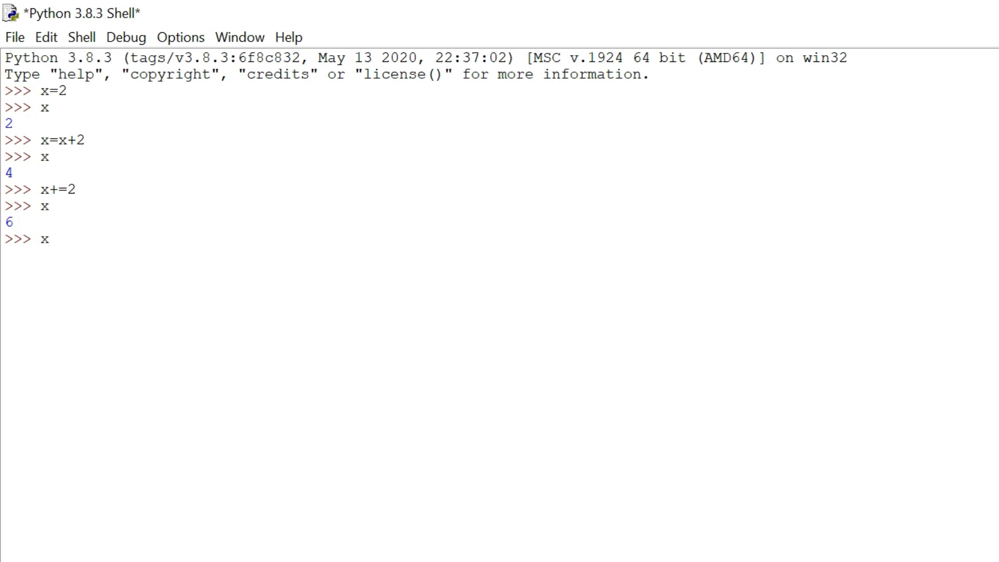
type("/")
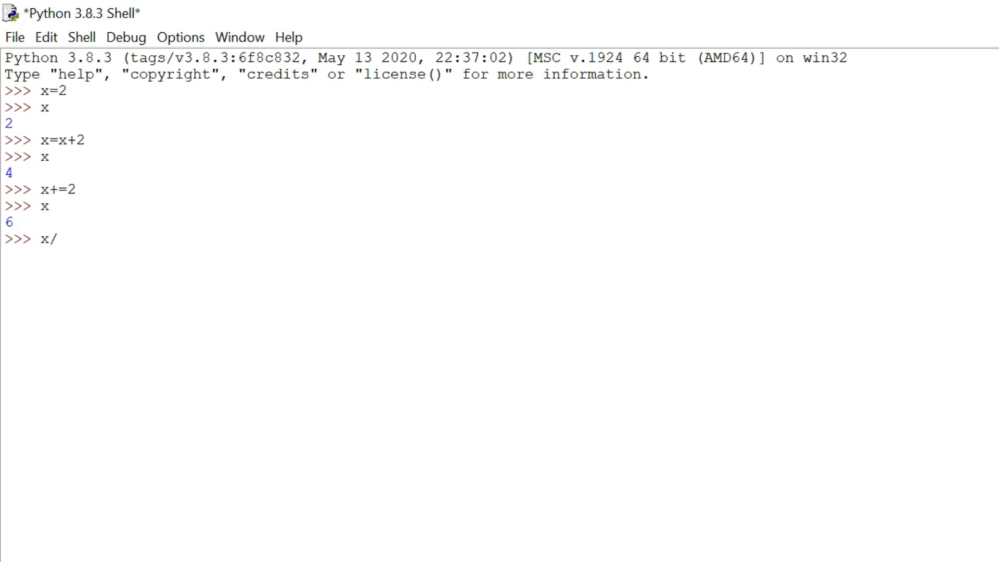
type("=")
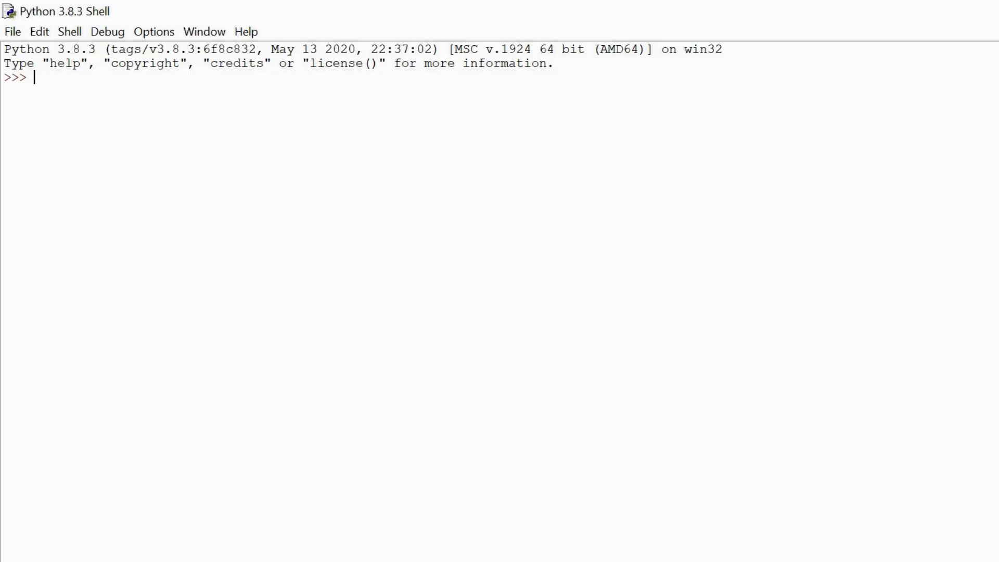
- Assign x = True, fixing the 'TRue' typo, and y = False
type("x=")
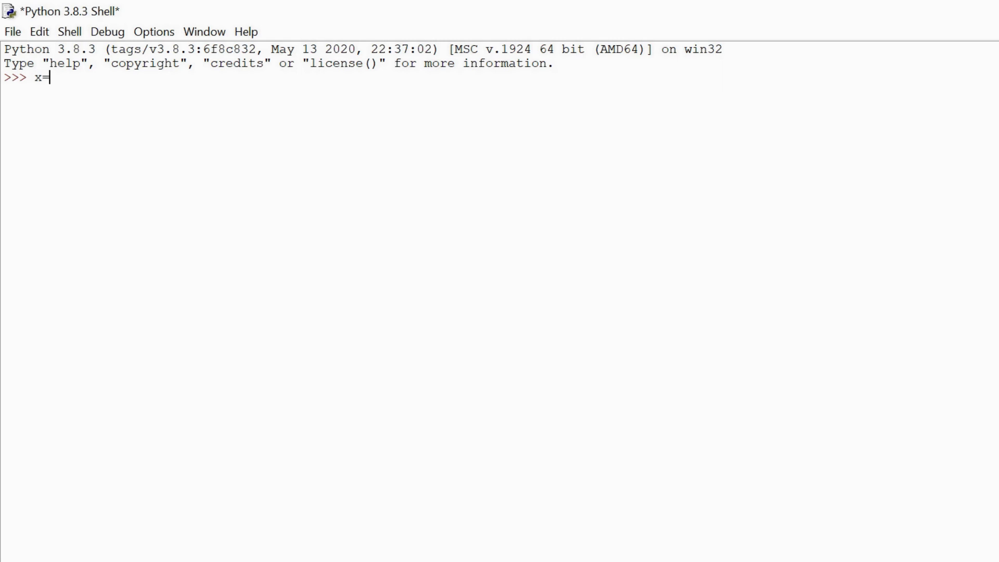
type("TRue")
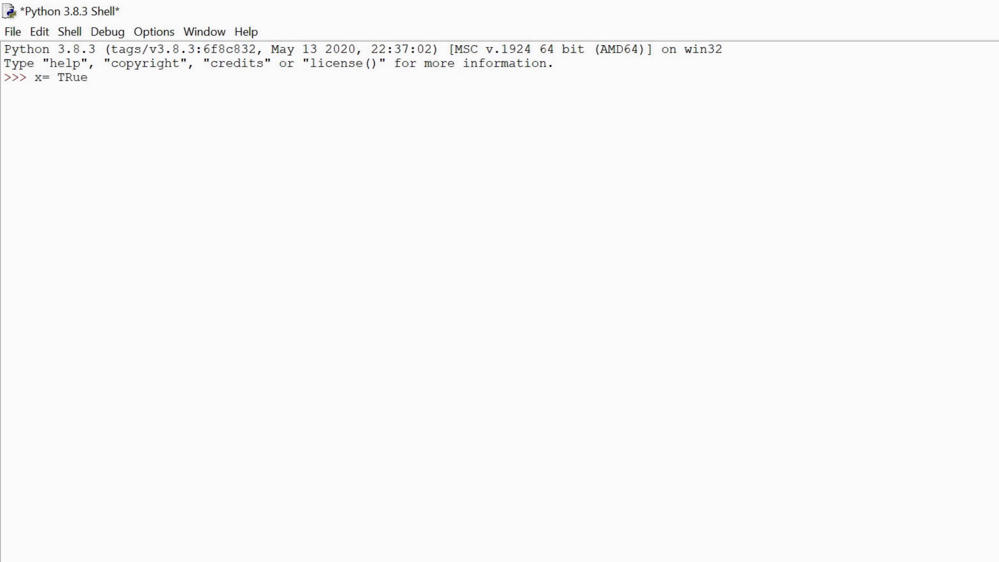
key("backspace")
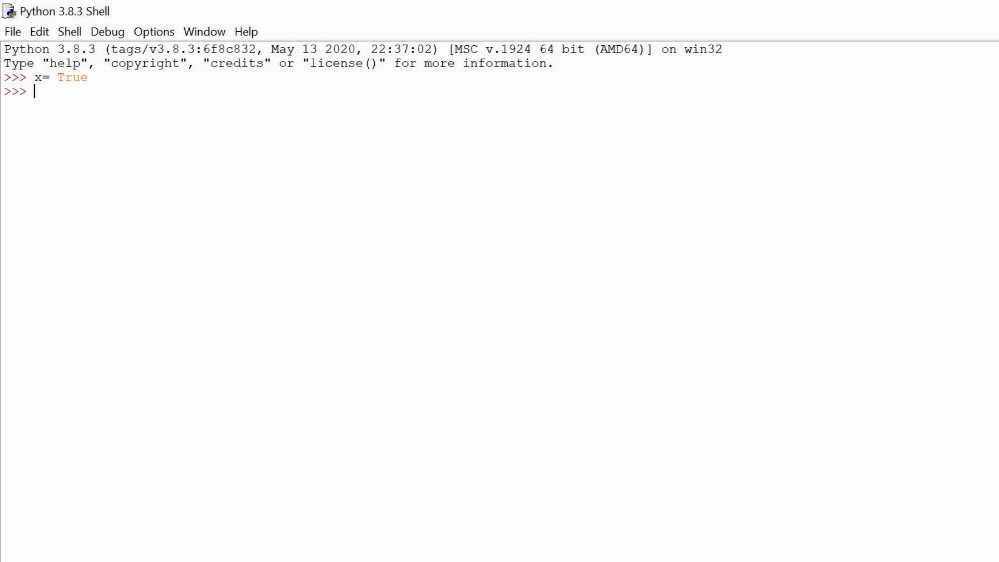
type("y=")
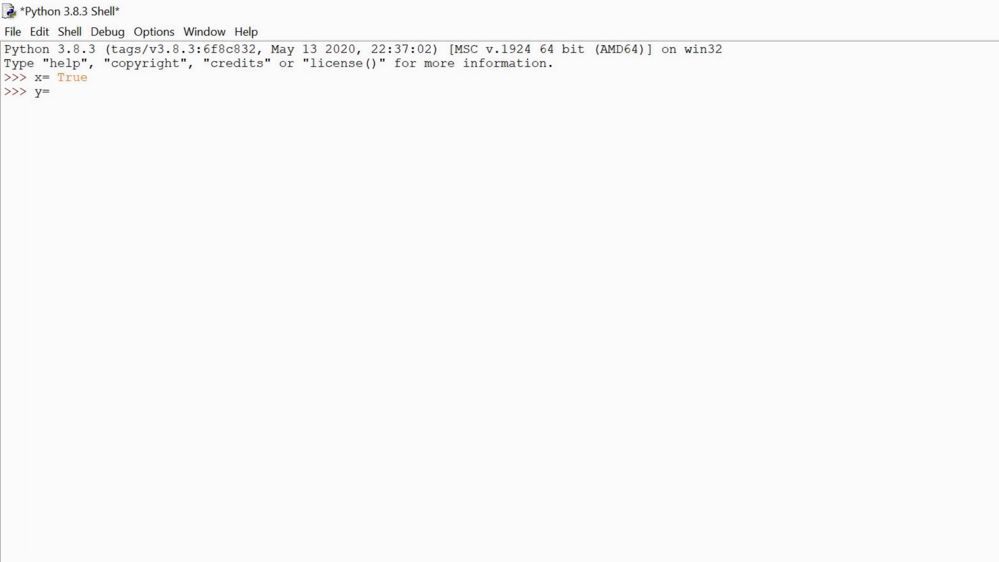
type("False")
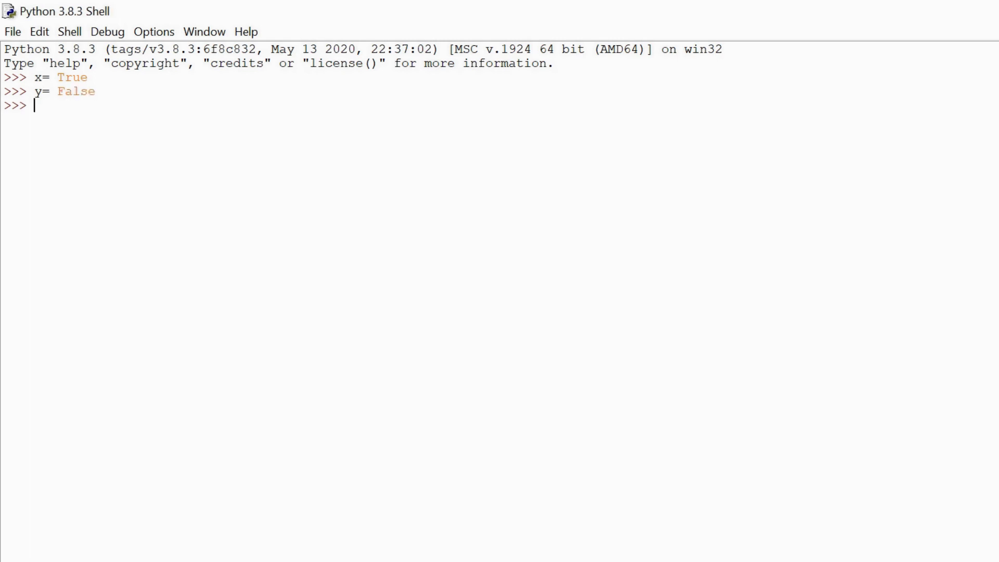
- Evaluate y and x, which returns False
type("y an")
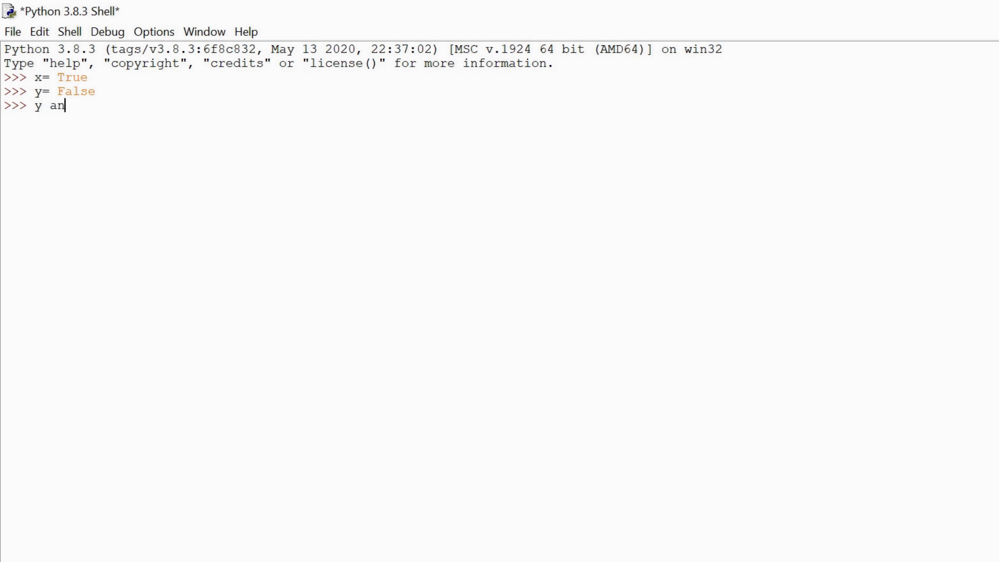
type("d y")
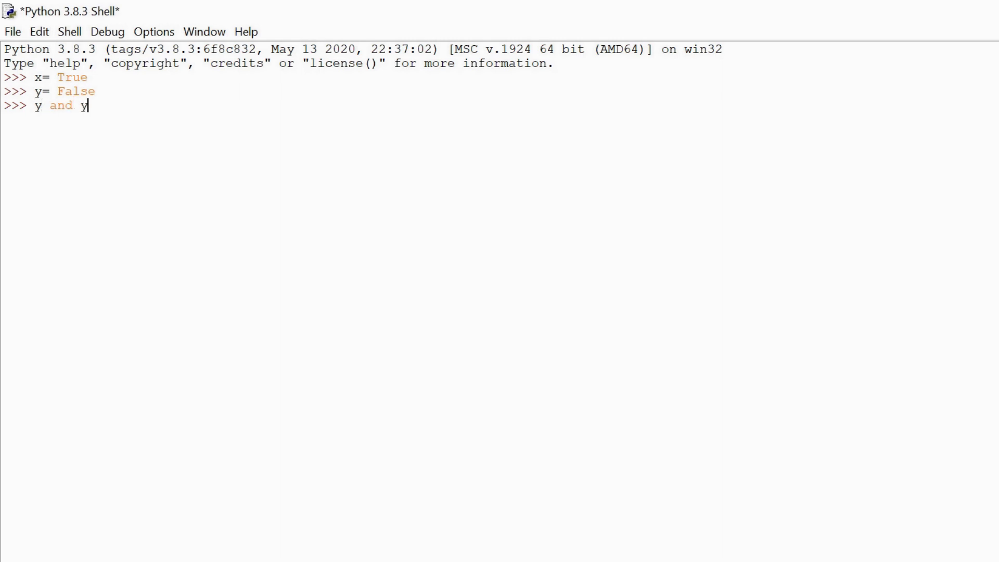
key("Backspace")
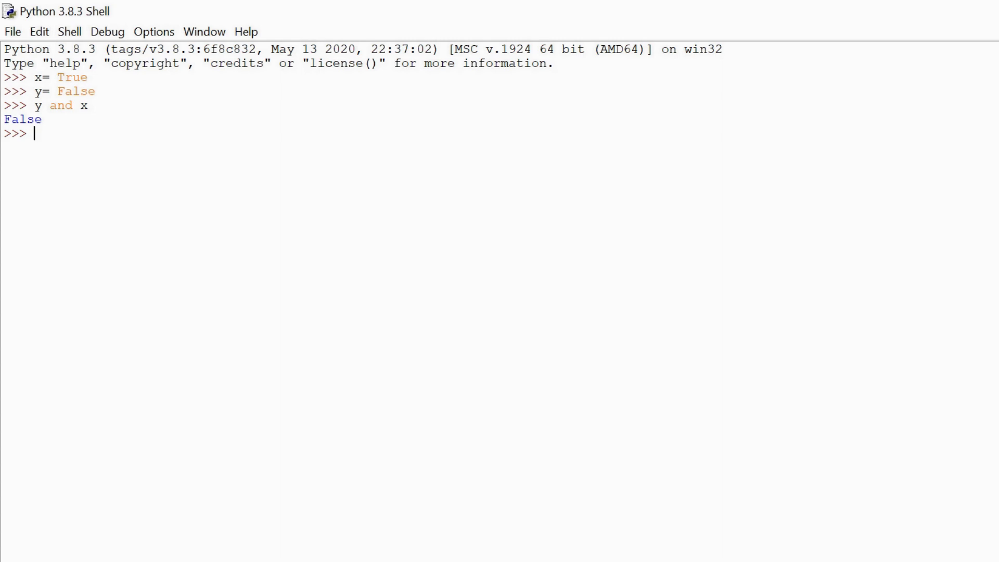
- Evaluate x or y, which returns True, and start a not expression
type("x")
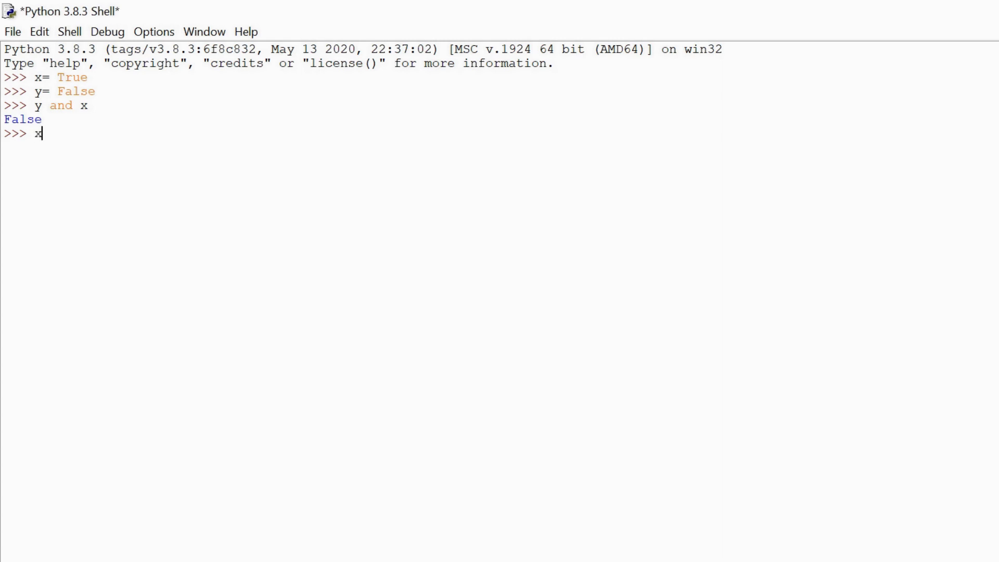
type("\" \"")
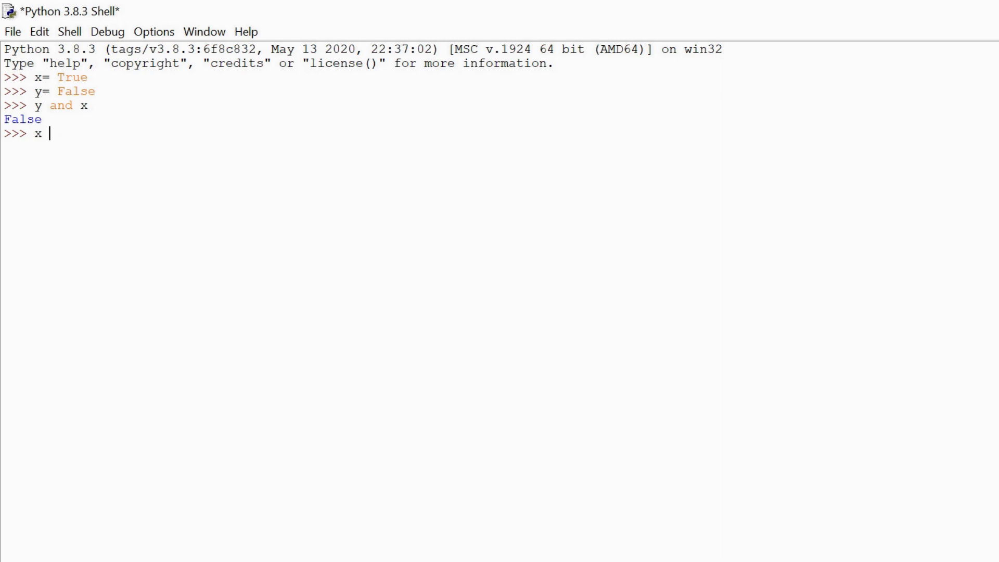
type("or y")
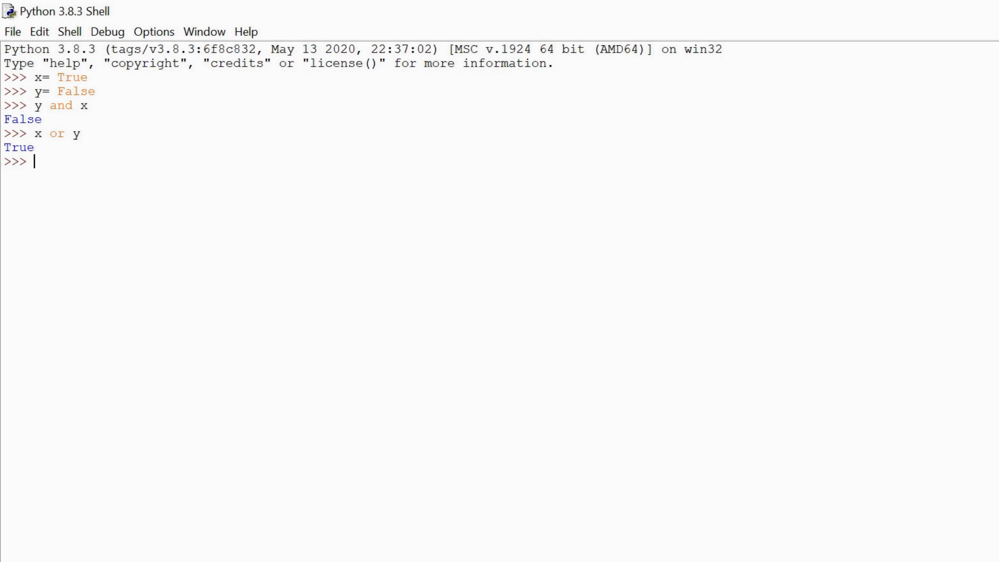
type("no")
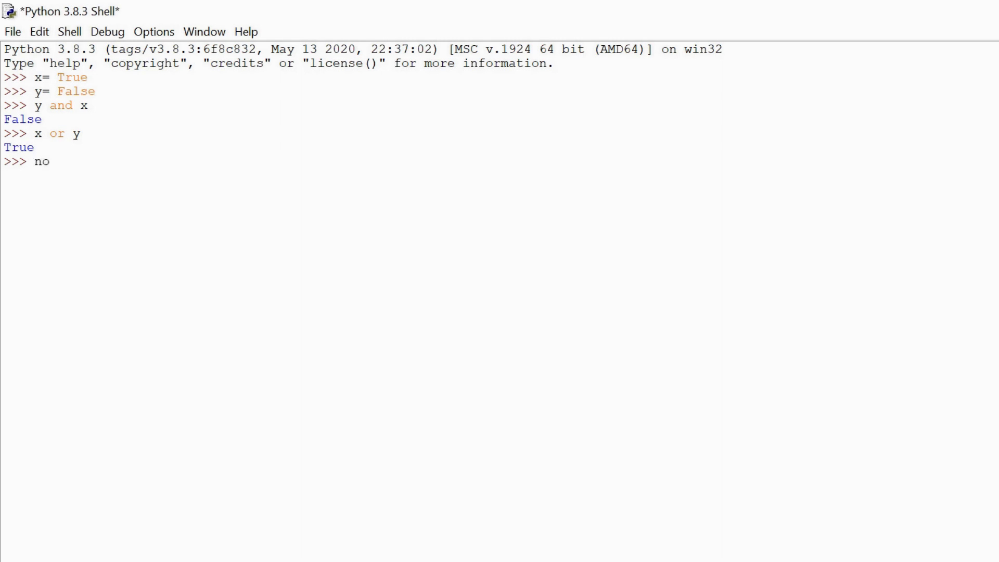